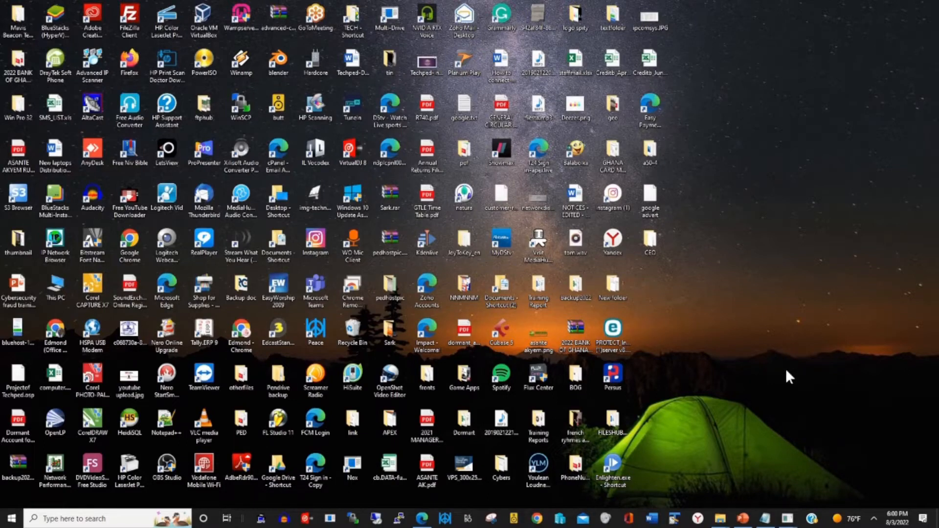
mouse_move(658, 442)
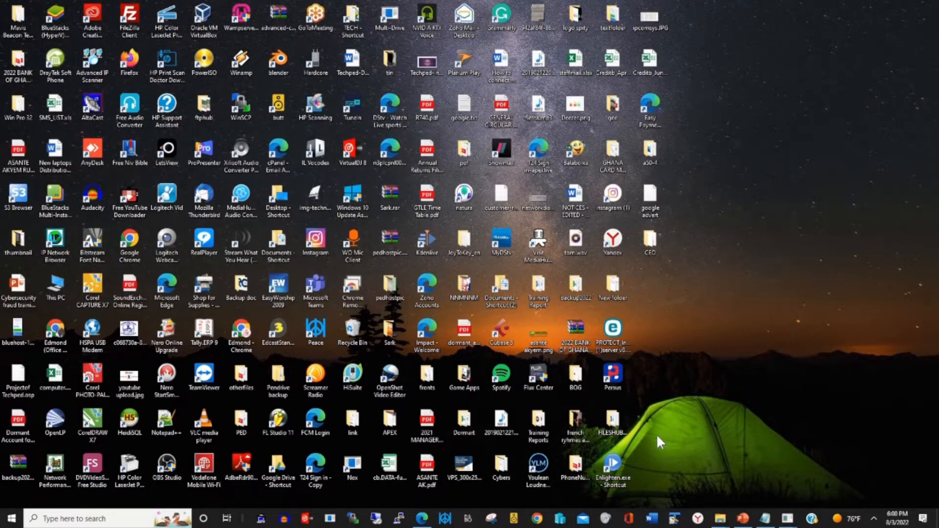
Launch Chrome and focus the address bar to start entering 'account'.
click(523, 518)
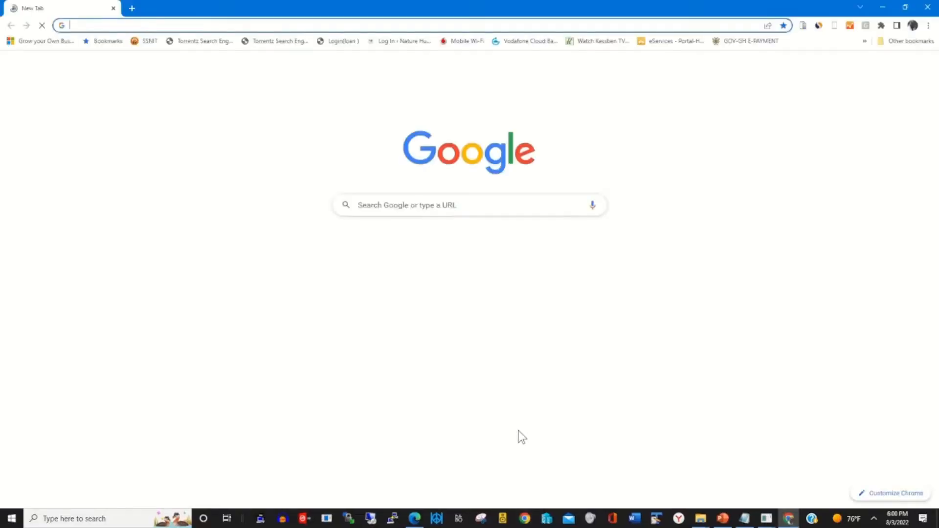
click(239, 25)
text(account)
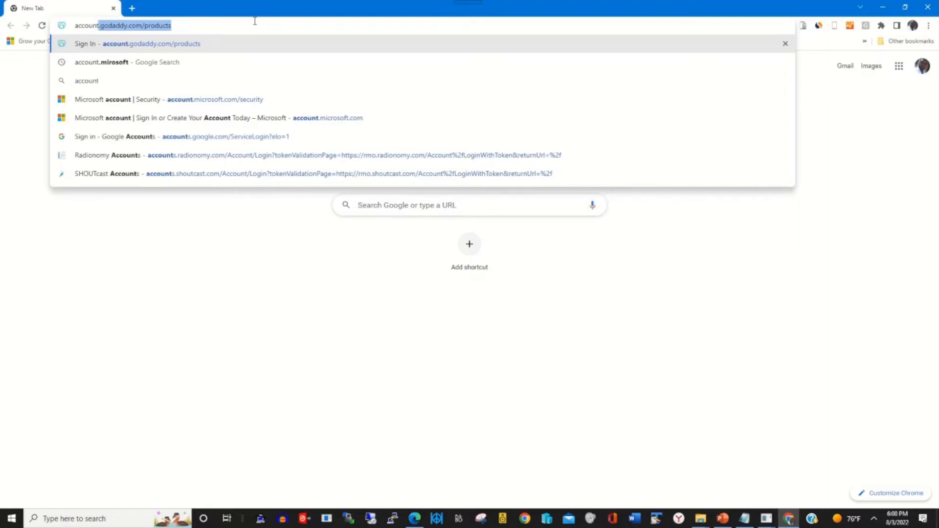
mouse_move(189, 62)
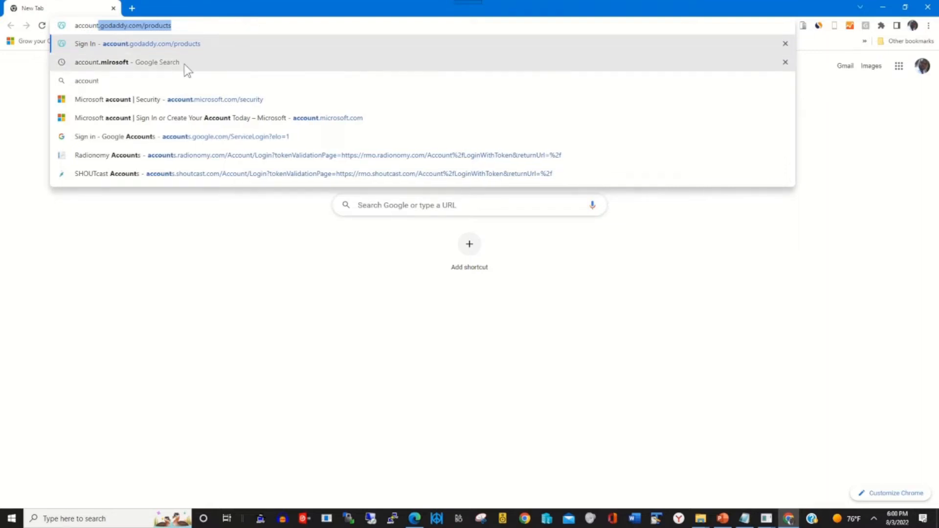
Search Google for 'account.mirosoft' and open the 'Microsoft account | Sign In' result.
click(128, 62)
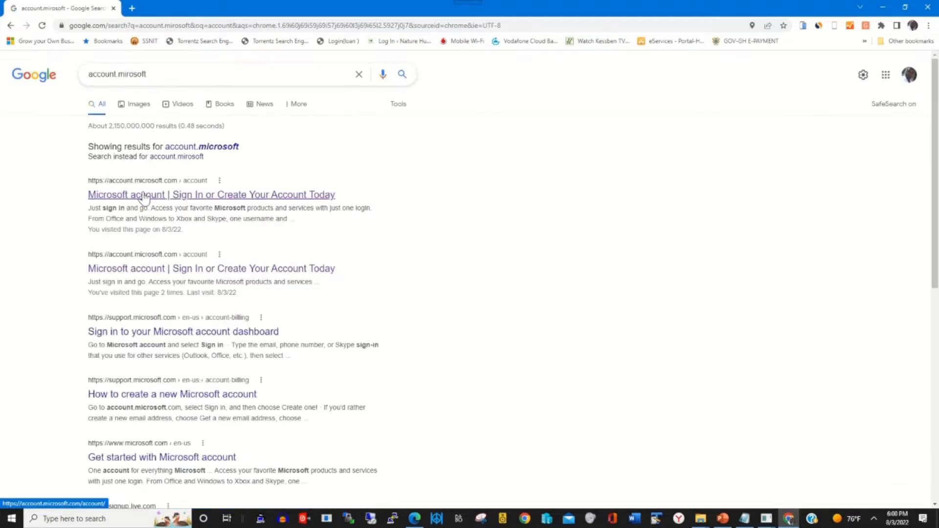
click(211, 194)
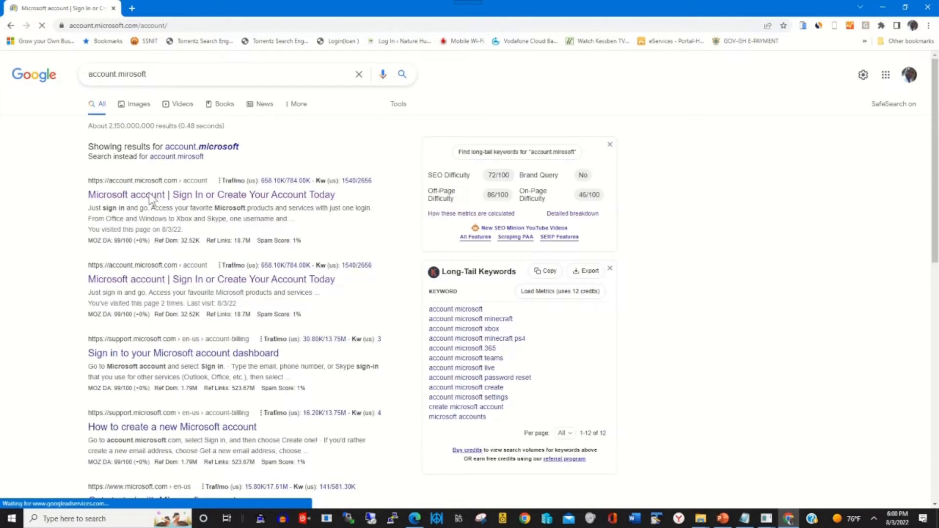
click(211, 194)
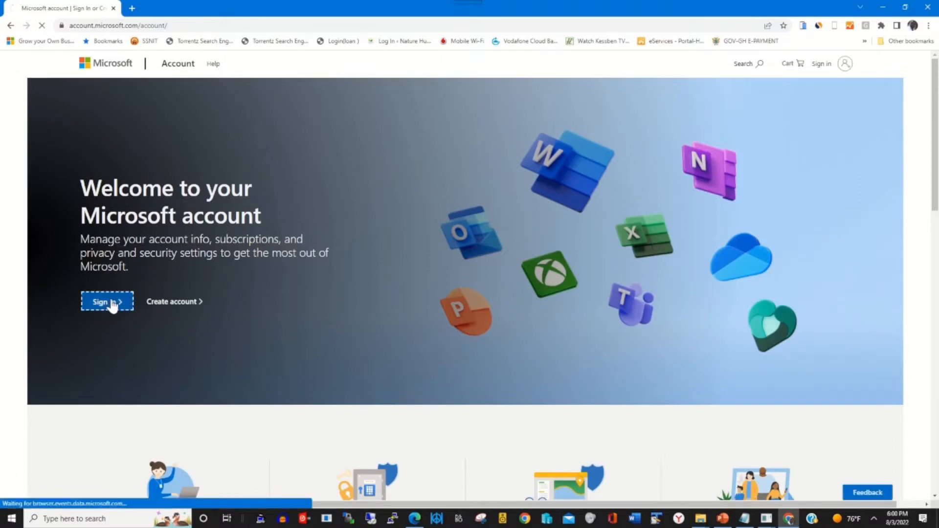
Sign in with the account email and password, reaching the verify-your-identity prompt.
click(107, 301)
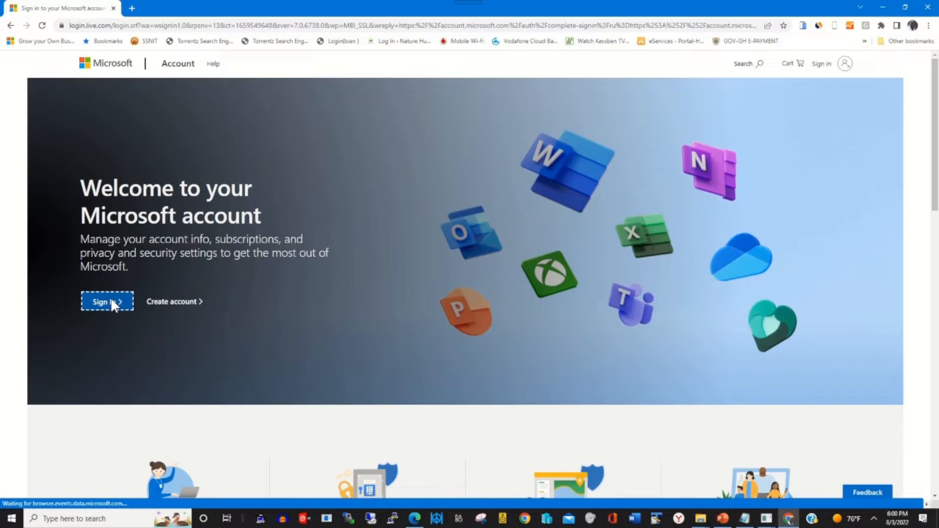
click(107, 302)
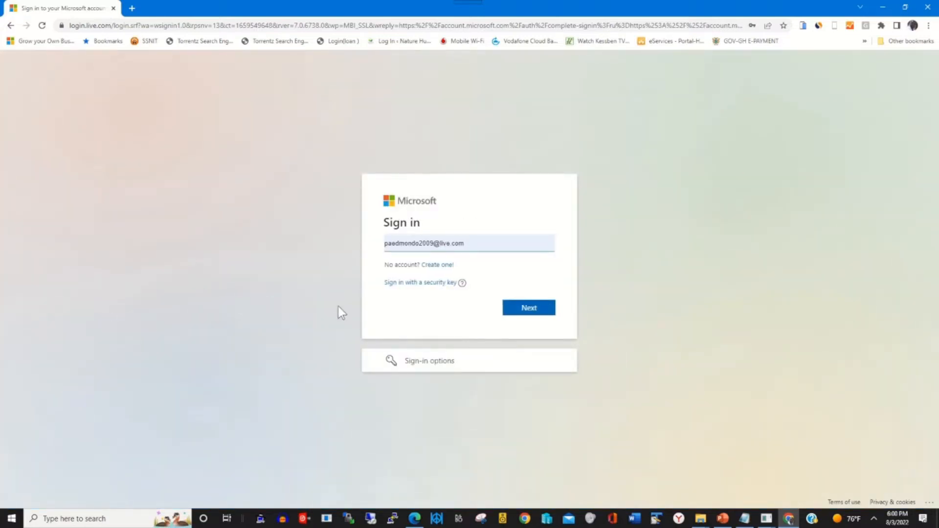
click(528, 307)
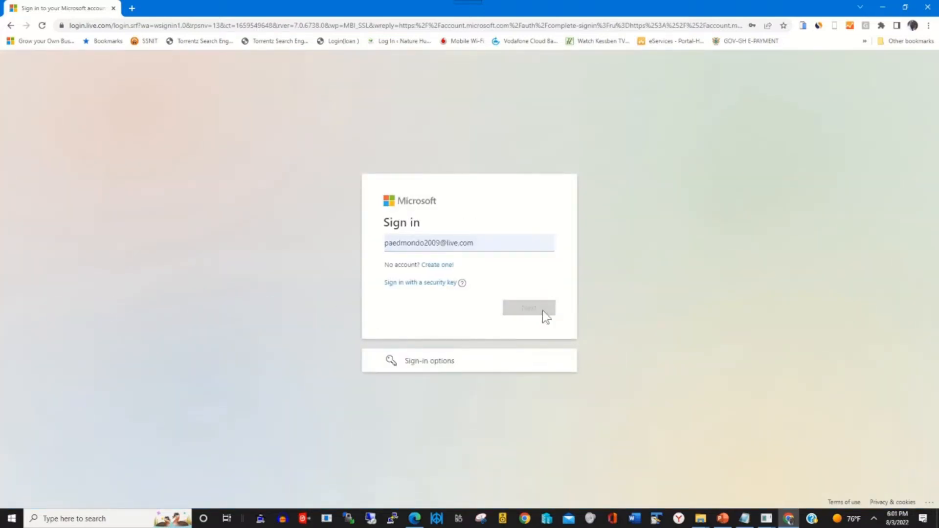
click(528, 308)
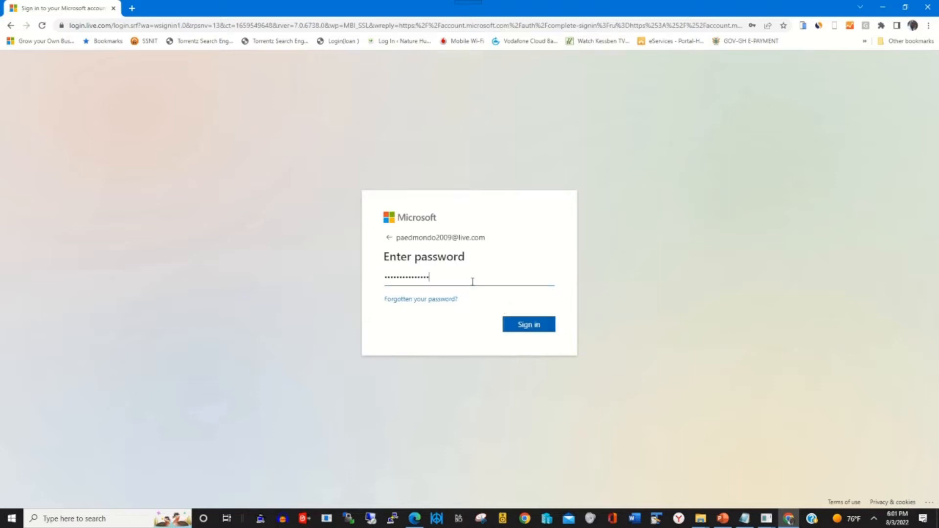
click(529, 324)
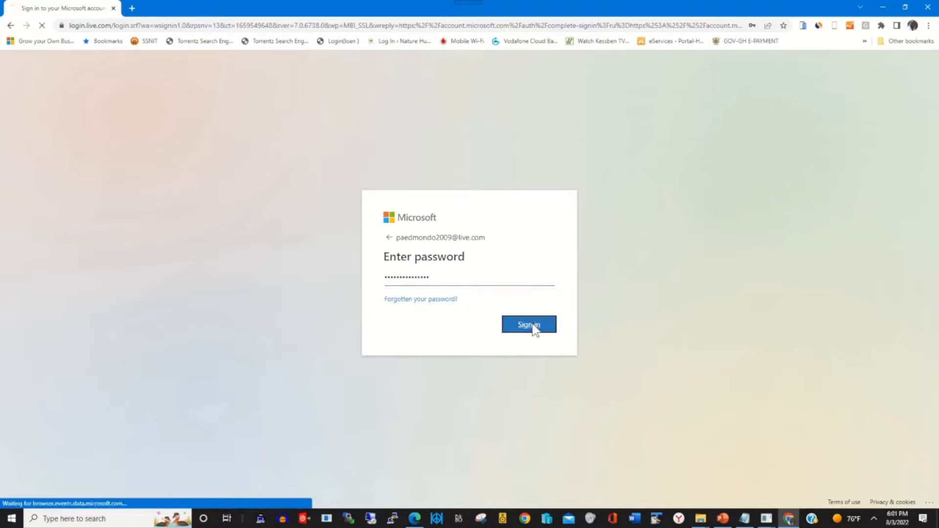
click(528, 324)
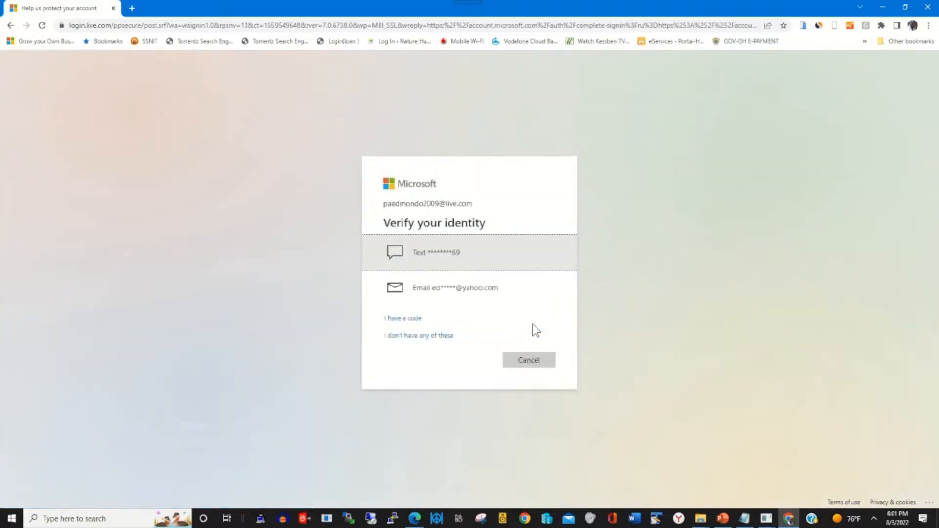
mouse_move(482, 279)
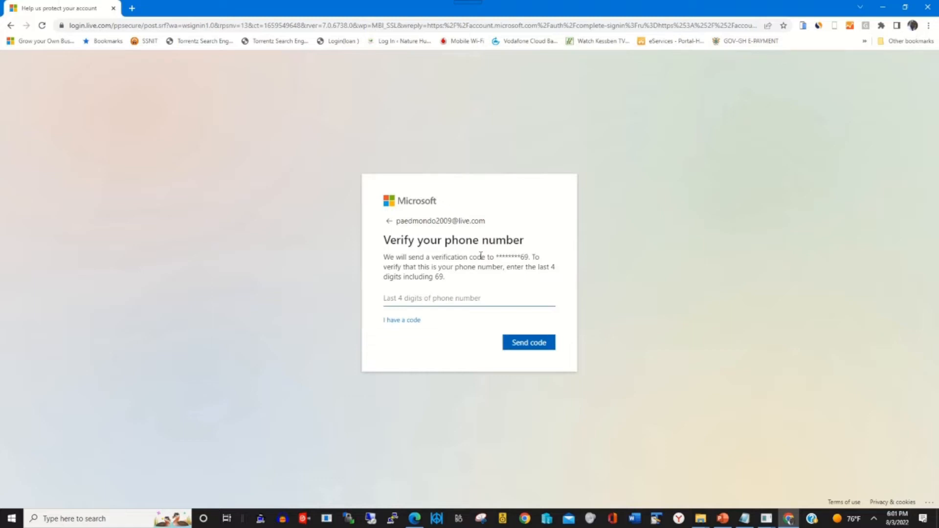
Choose text verification, confirm the phone's last digits 8069 and request the code.
text(8069)
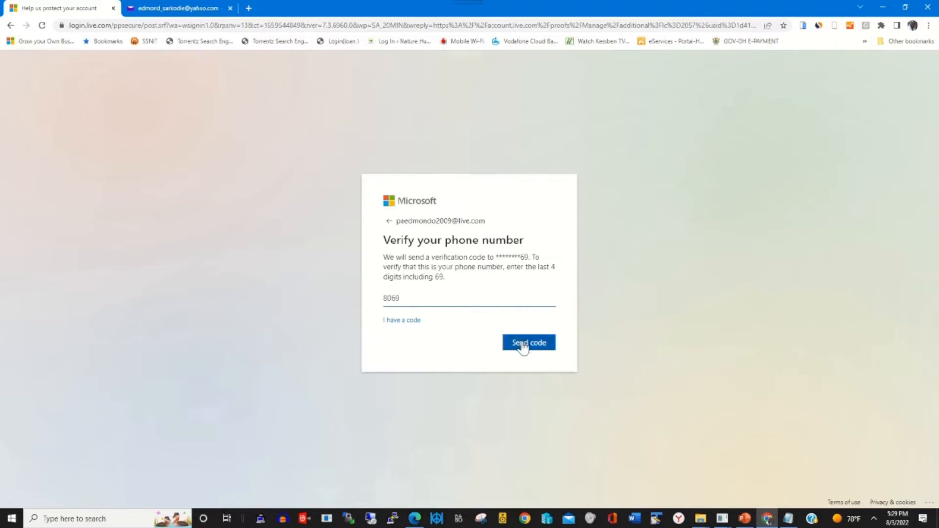
click(528, 342)
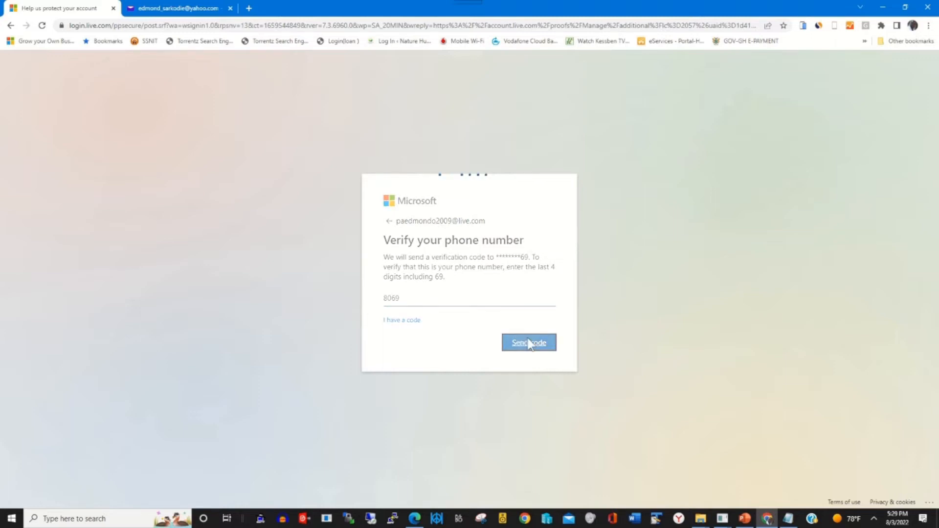
click(528, 342)
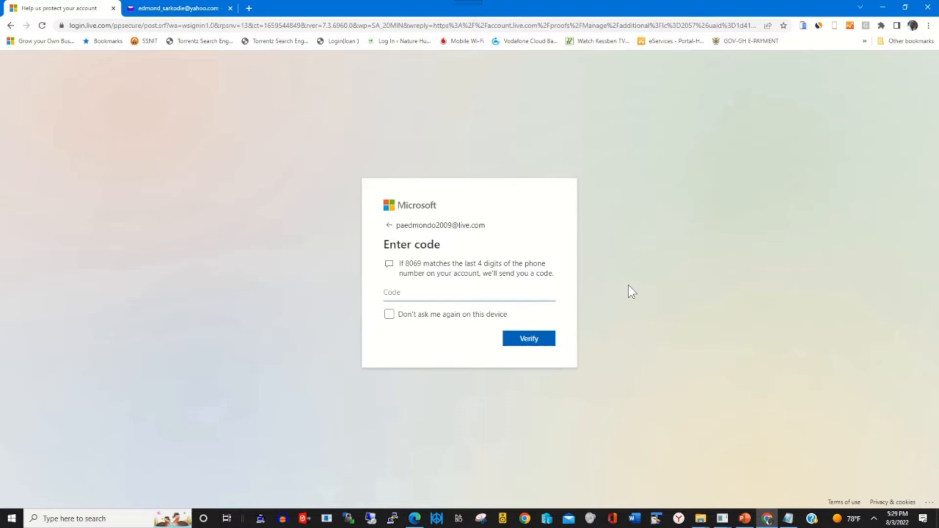
click(469, 293)
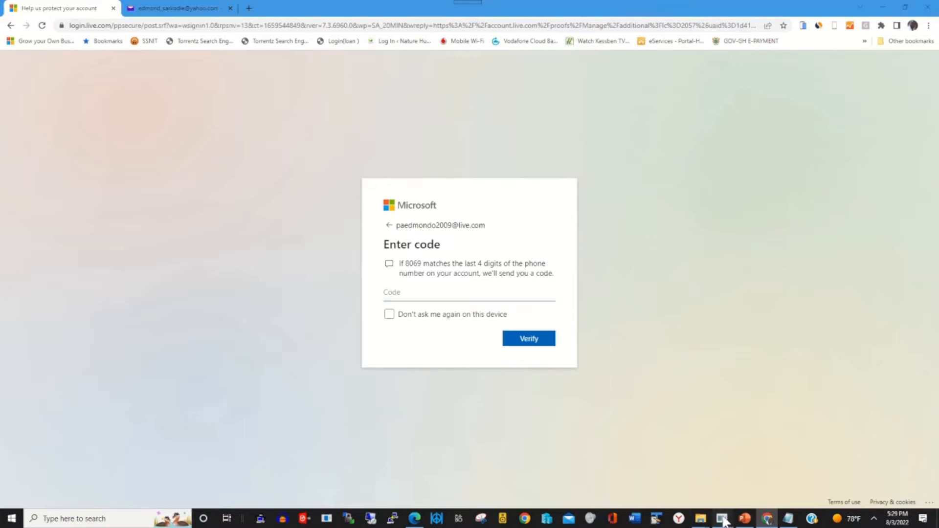
click(721, 519)
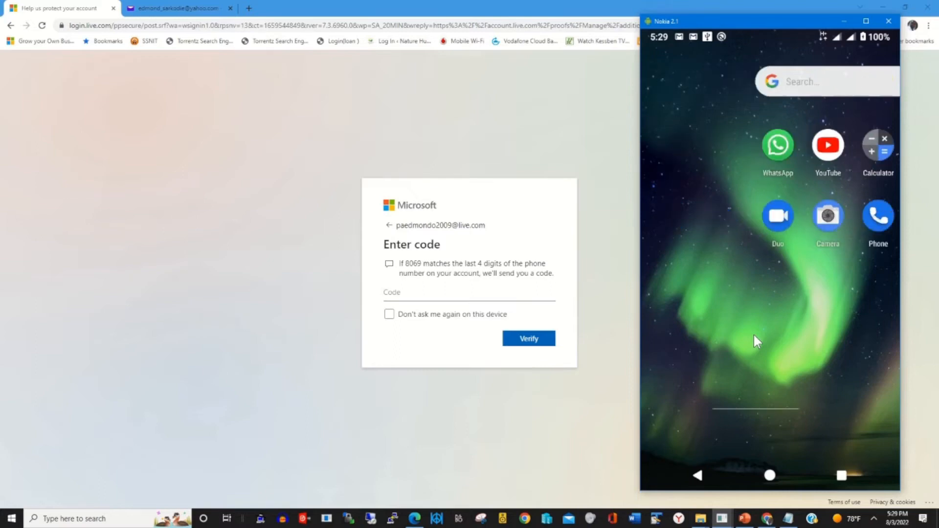
scroll(left, 3)
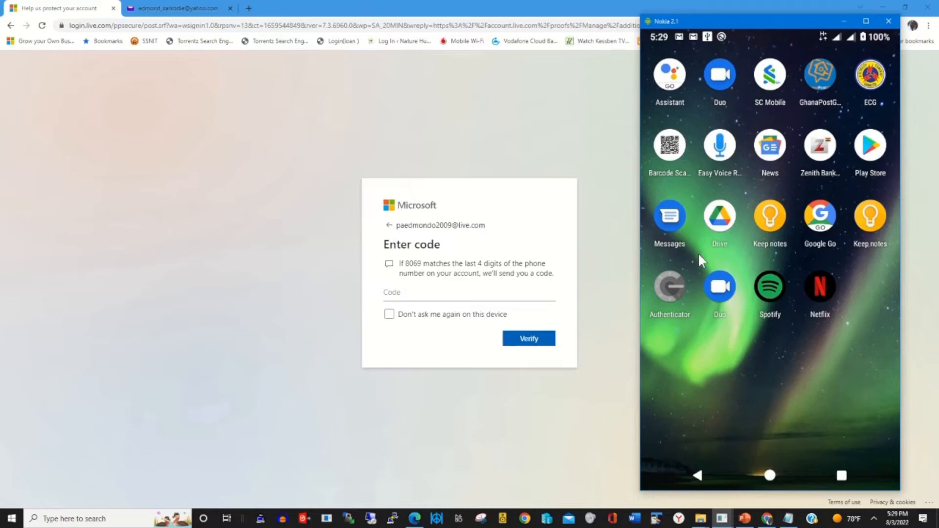
click(670, 215)
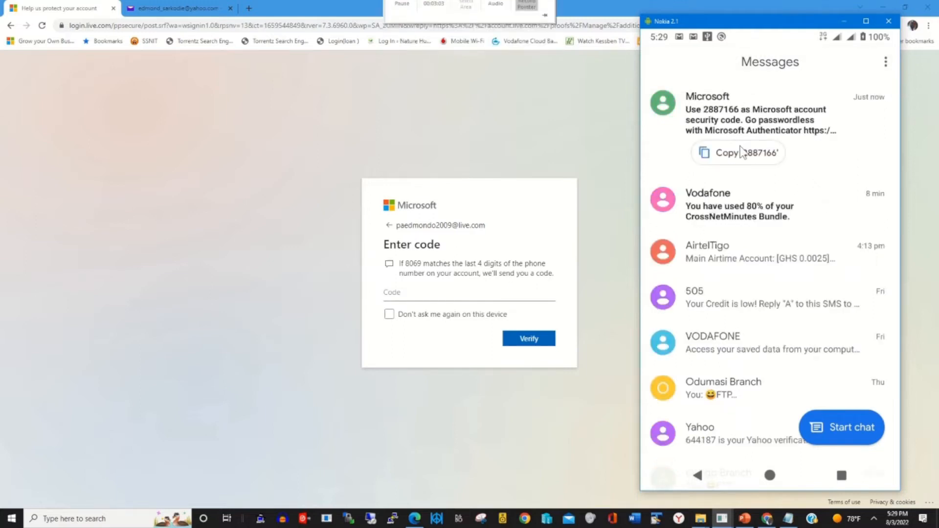
click(738, 153)
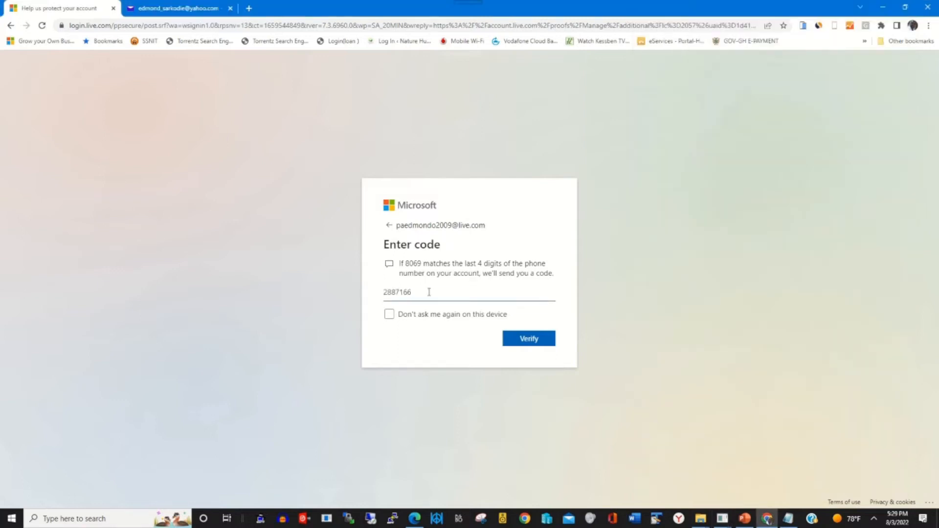
Verify the security code and land on the Microsoft account home page.
click(529, 339)
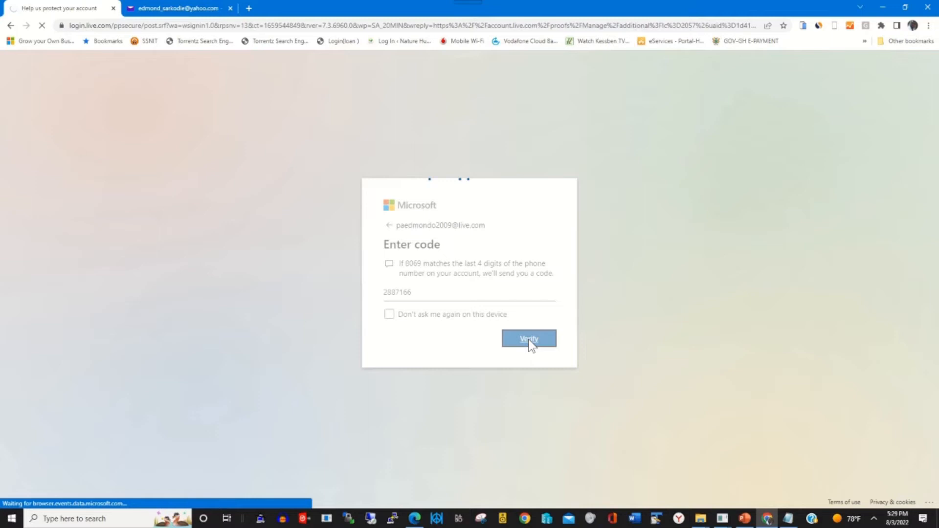
click(528, 338)
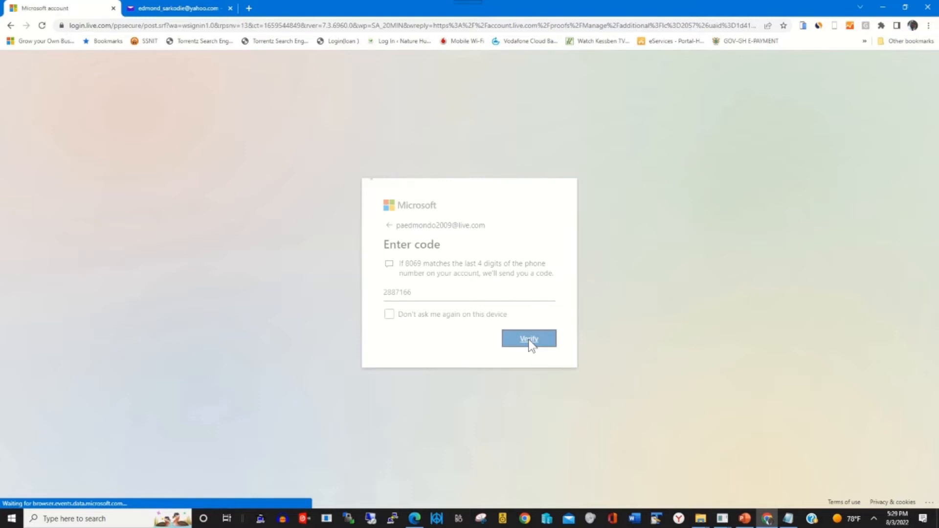
click(528, 339)
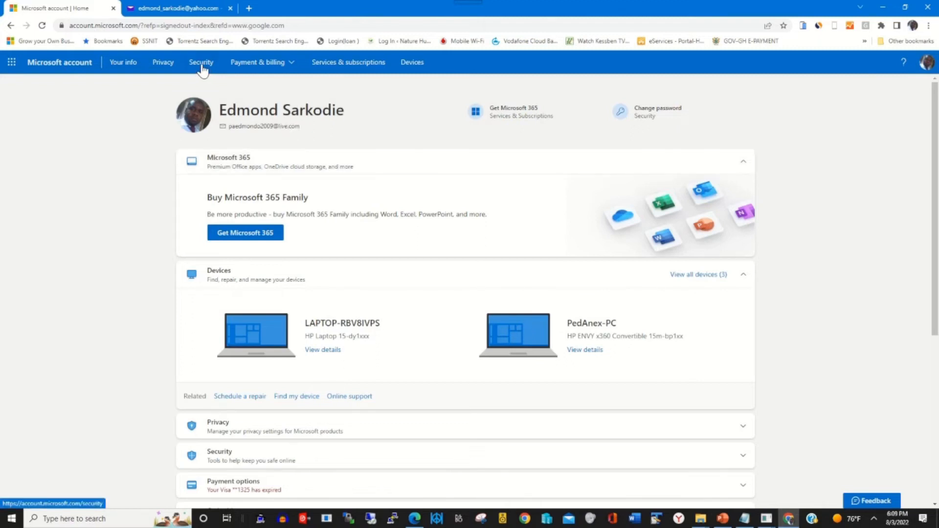
Go to the Security page and its advanced security options.
click(200, 62)
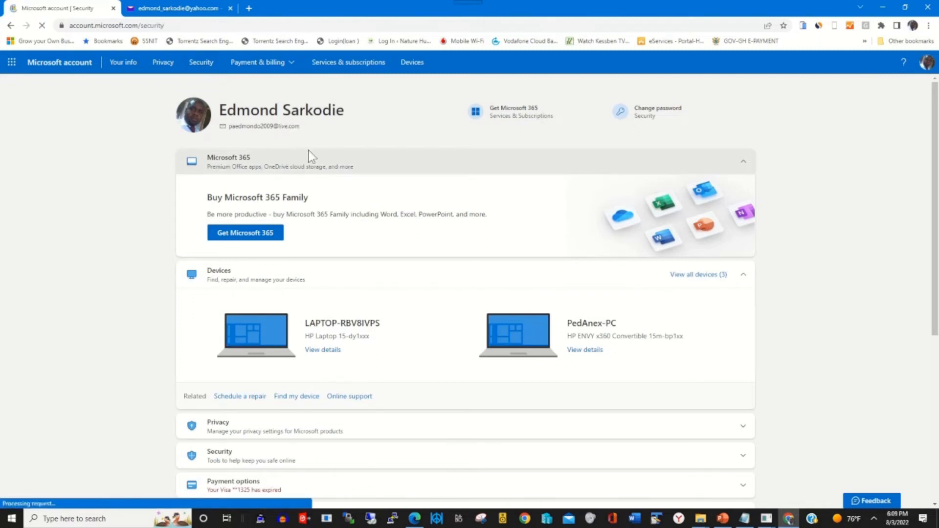
click(201, 62)
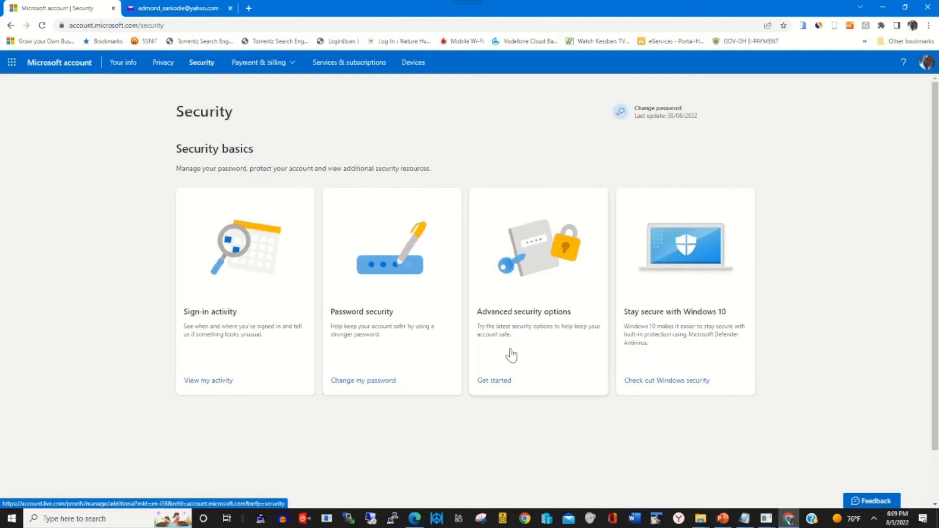
mouse_move(522, 318)
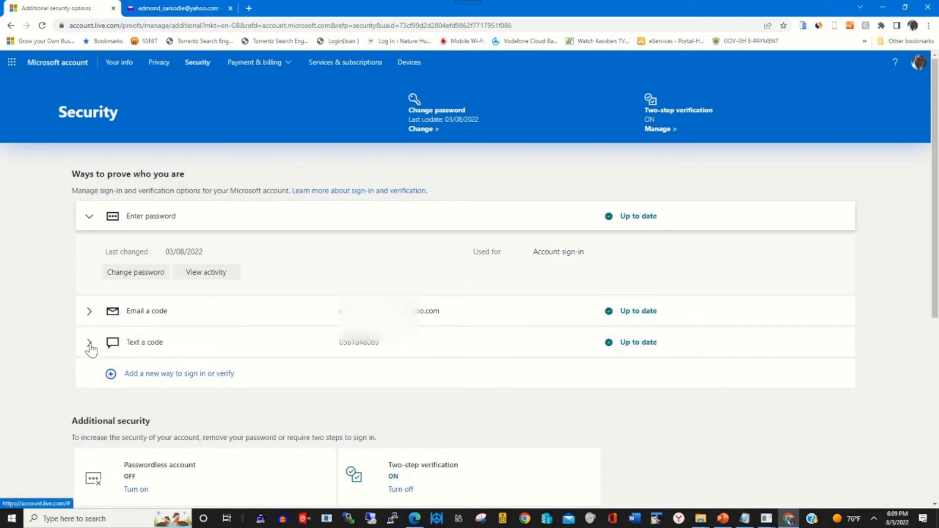
Remove the 'Text a code' phone ending 8069, confirm the removal and dismiss the notice.
click(89, 343)
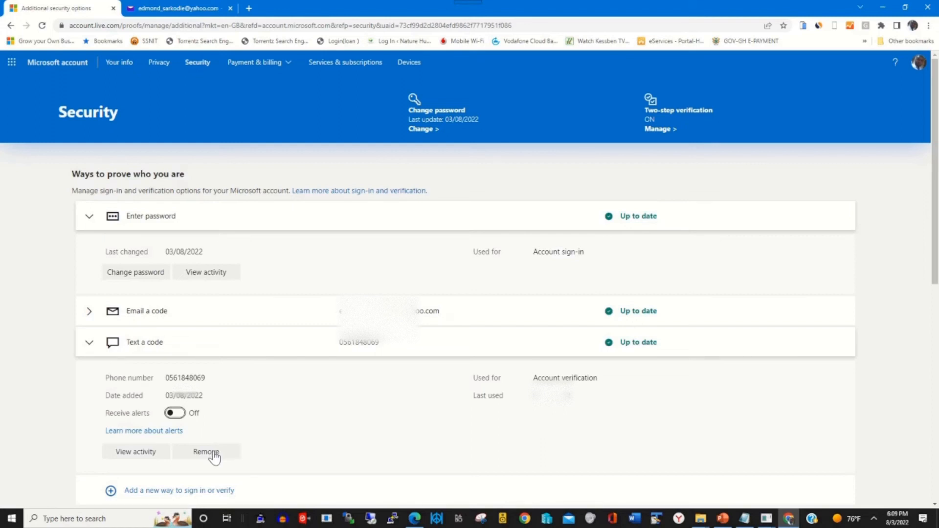
mouse_move(214, 458)
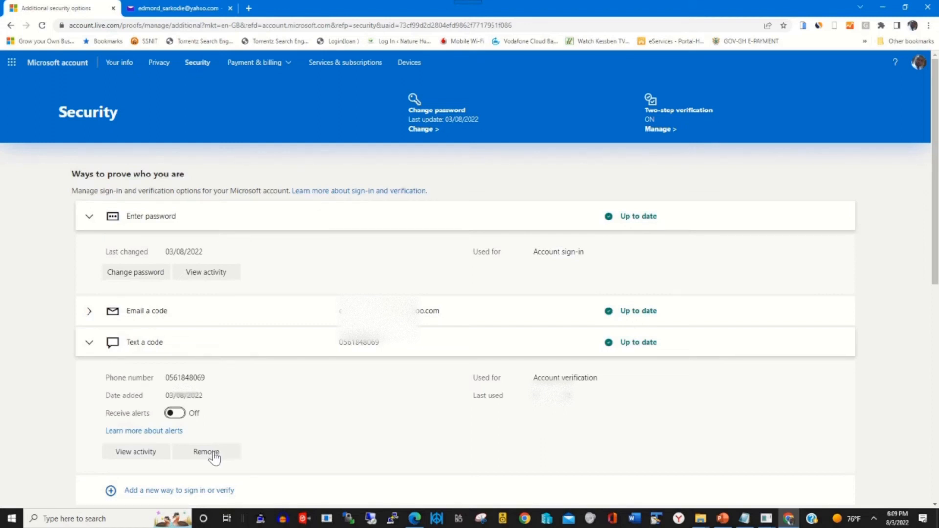
click(207, 452)
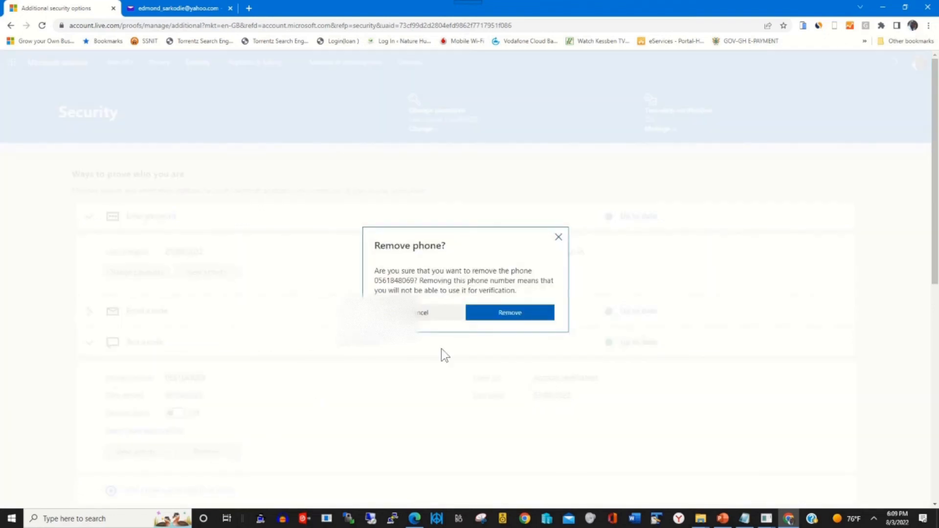
click(510, 312)
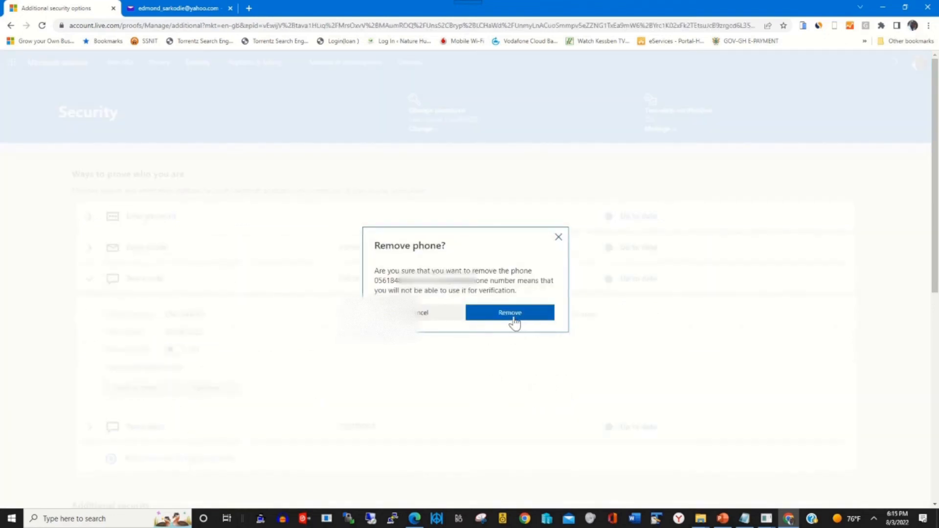
click(509, 312)
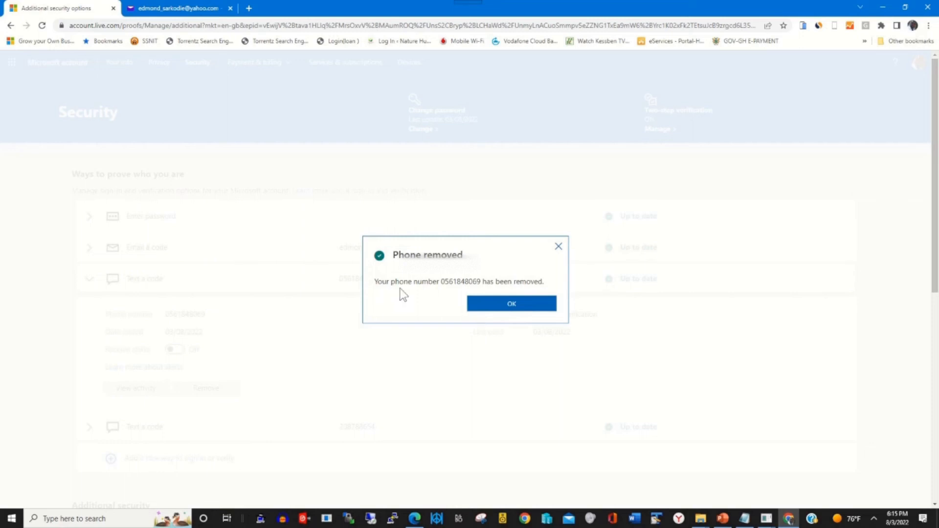
click(511, 304)
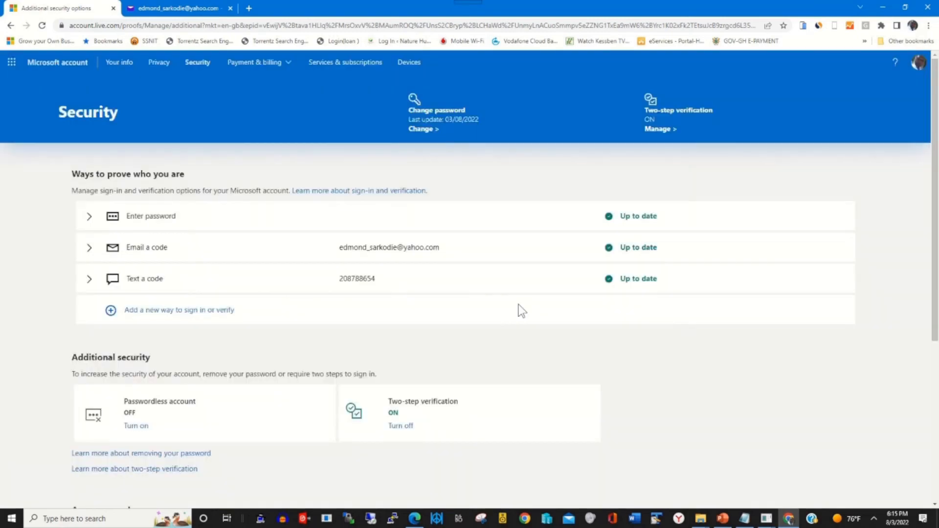